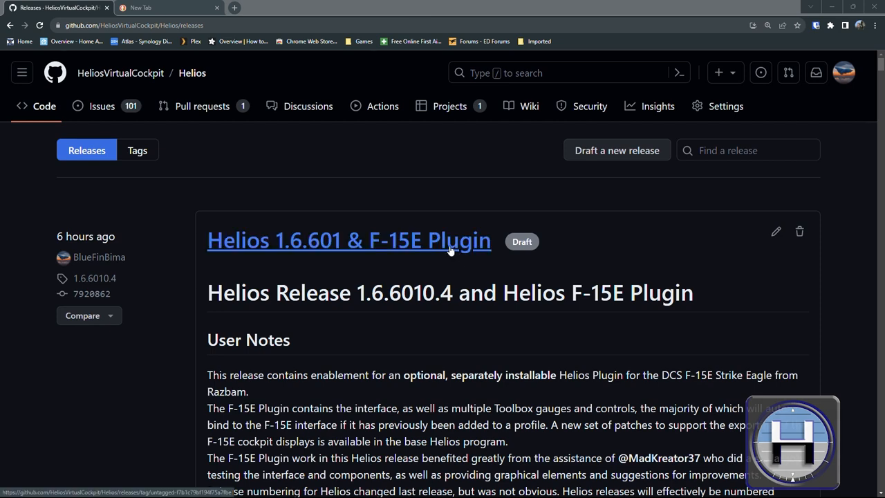
mouse_move(458, 273)
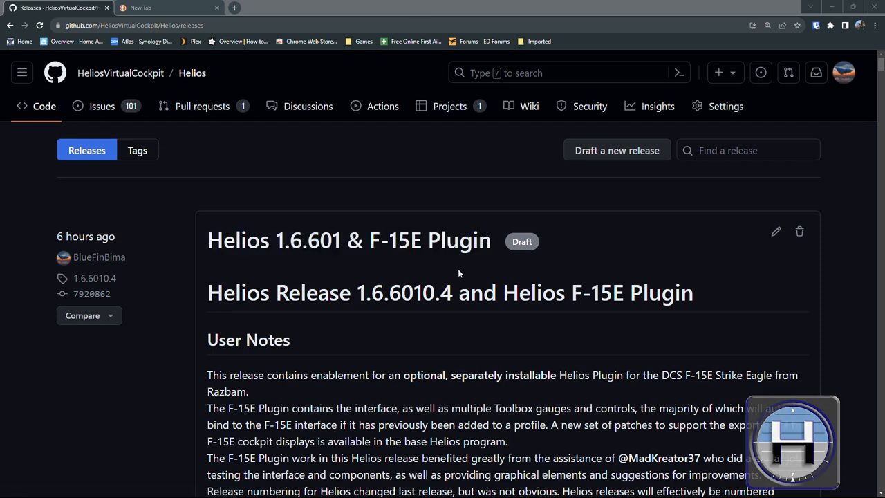
Scroll through the Helios 1.6.601 and F-15E Plugin release notes to the Assets list
scroll(down, 3)
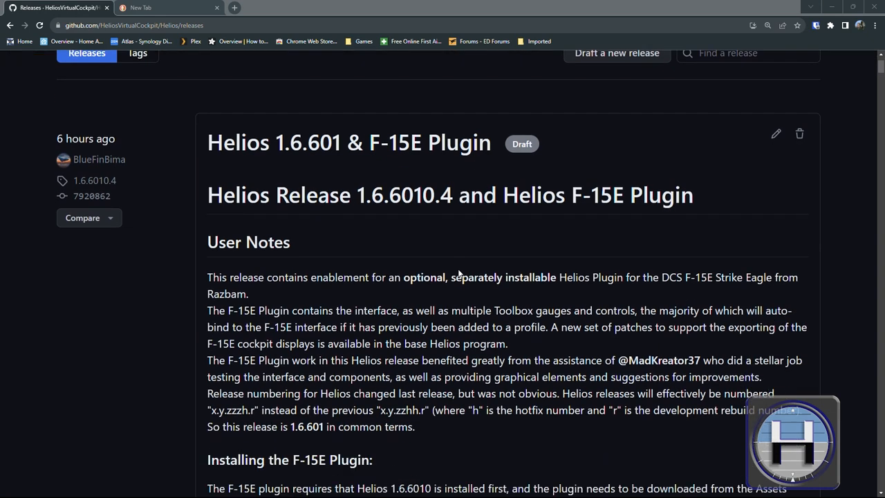
scroll(down, 3)
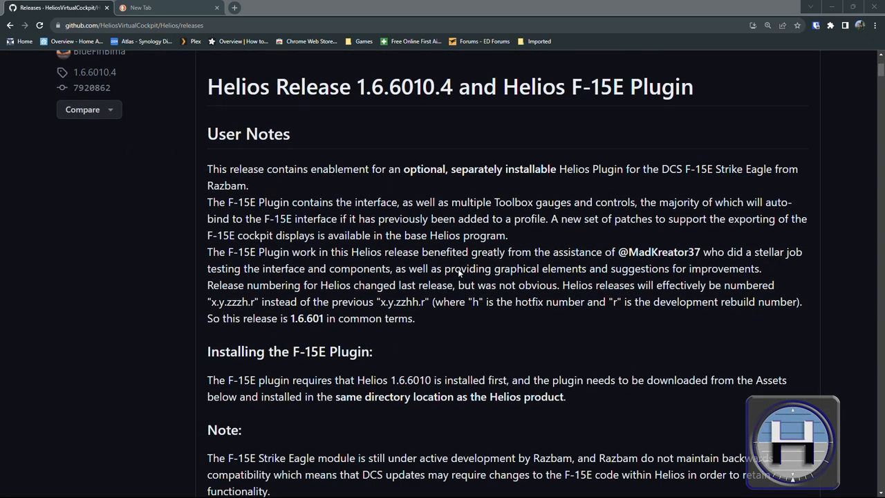
scroll(down, 3)
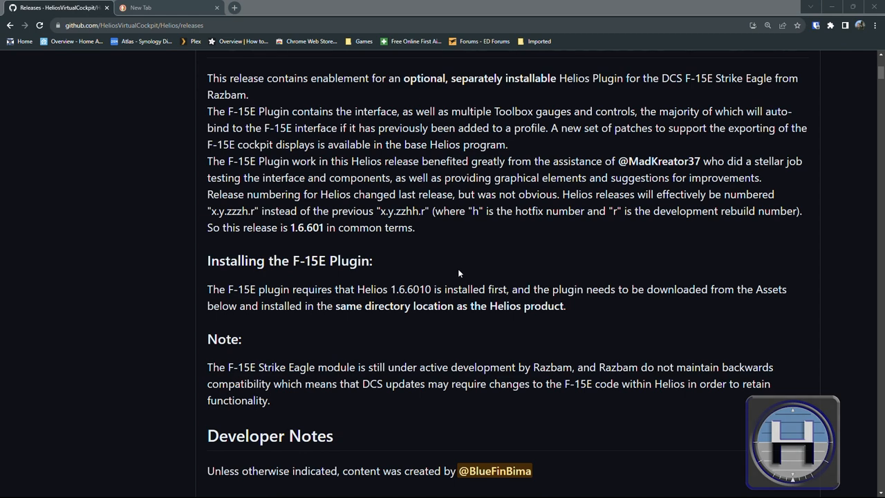
scroll(down, 3)
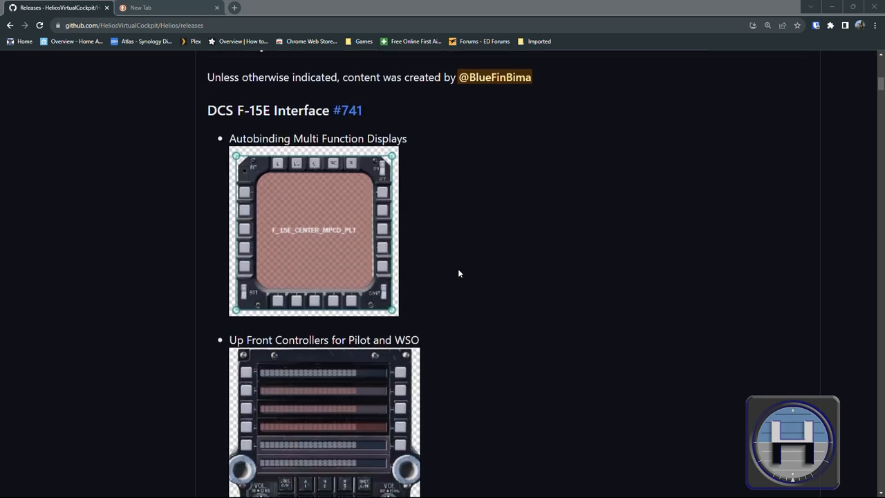
scroll(down, 3)
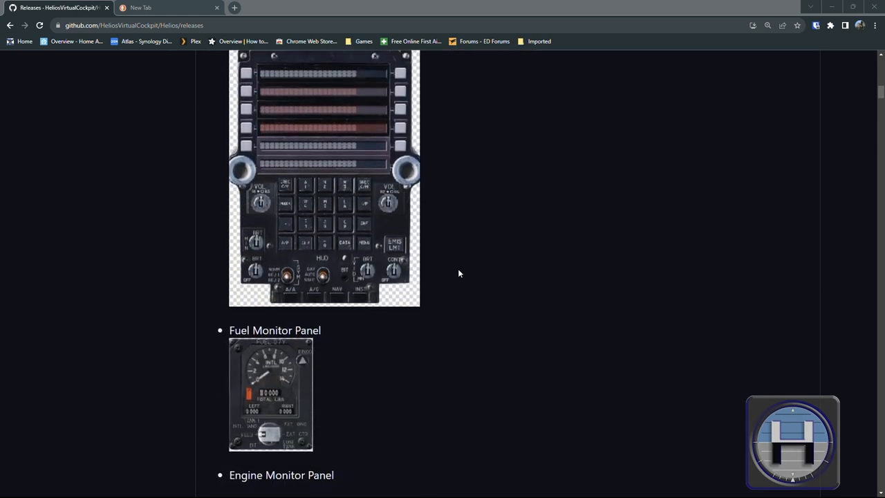
scroll(down, 3)
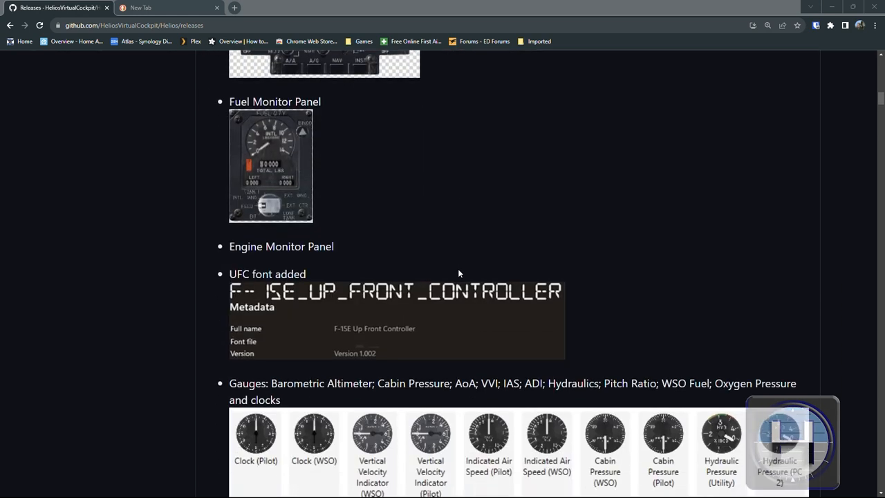
scroll(down, 3)
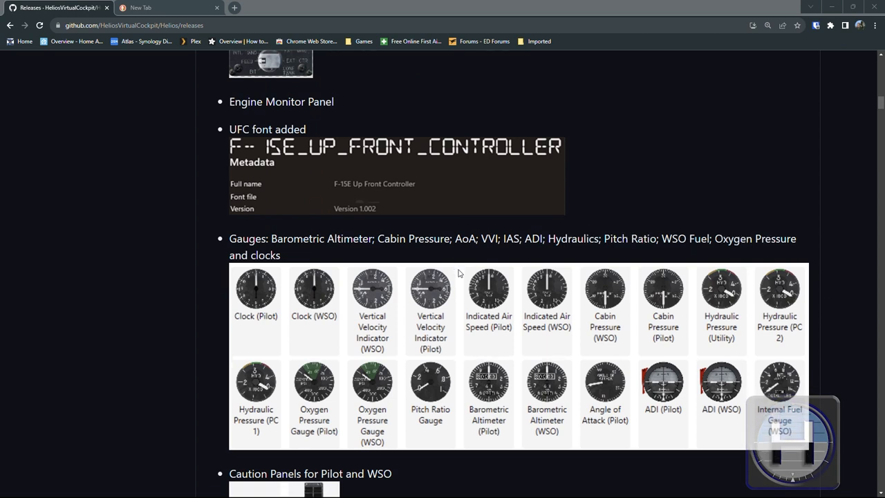
scroll(down, 3)
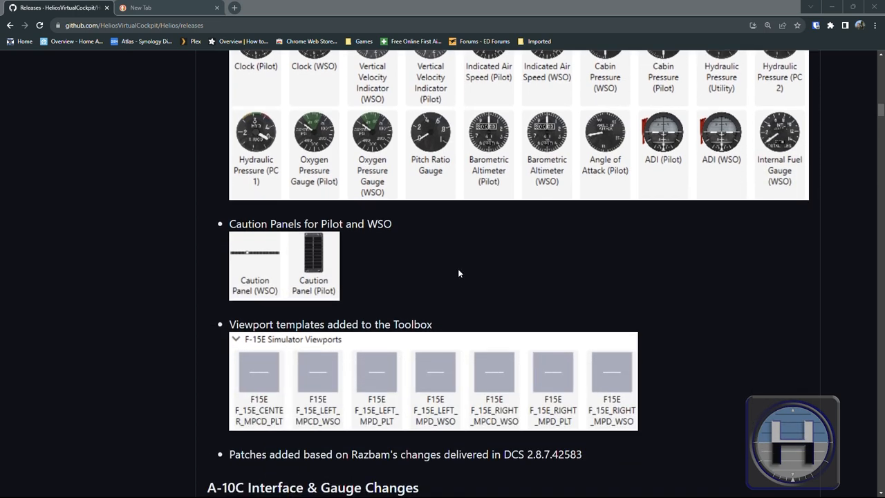
scroll(down, 3)
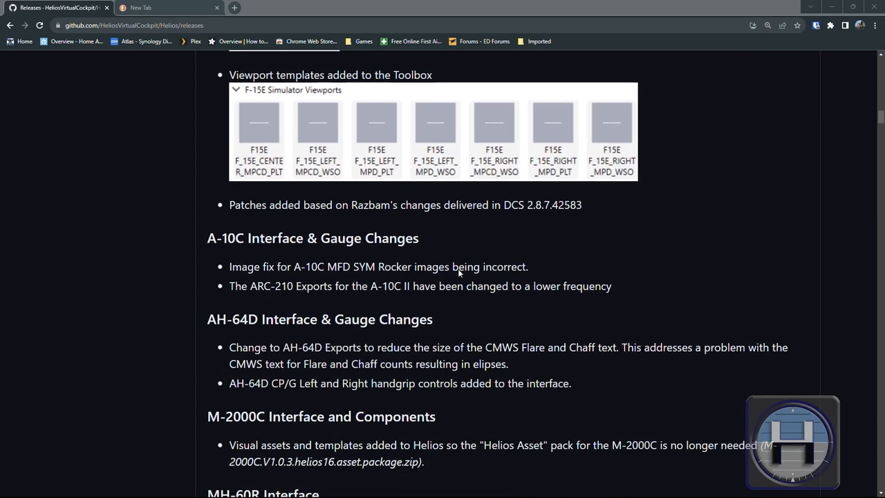
scroll(down, 3)
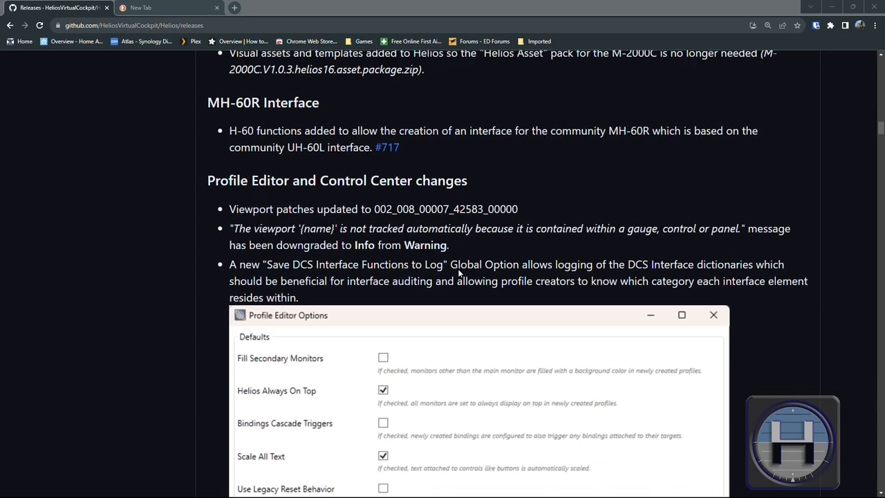
scroll(down, 3)
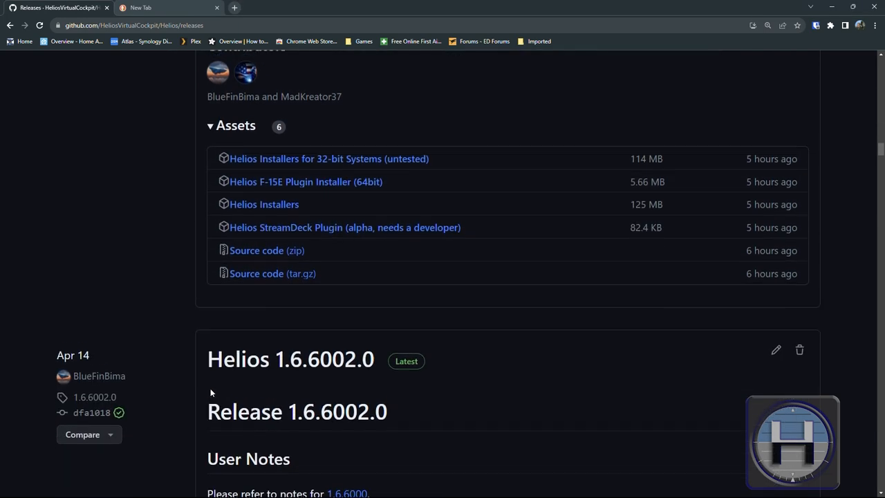
Scroll up to the six release assets, including the 125 MB Helios Installers package
scroll(up, 3)
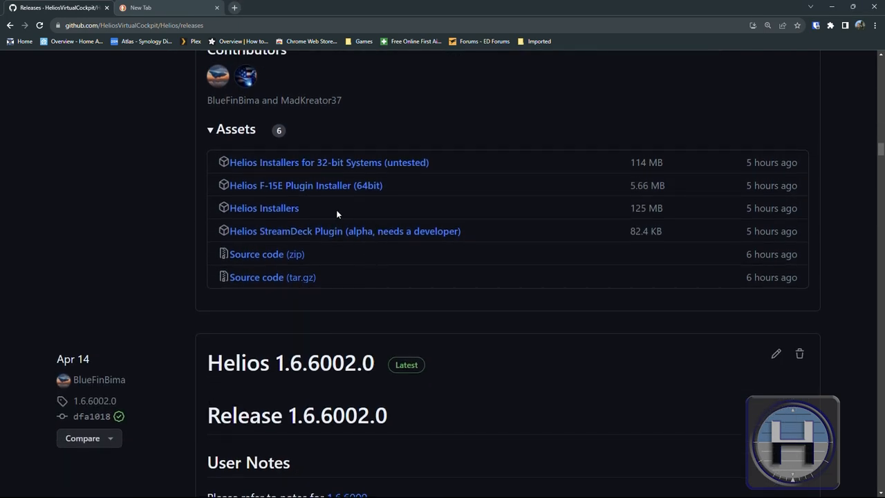
mouse_move(325, 212)
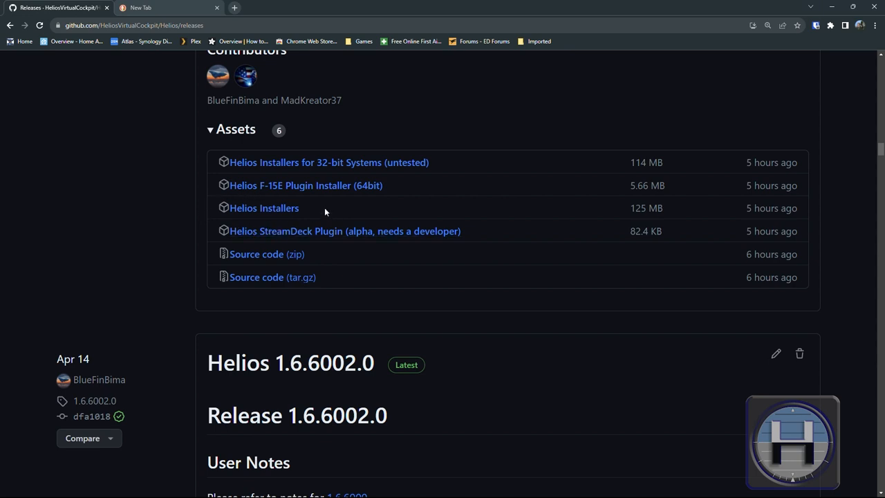
mouse_move(358, 197)
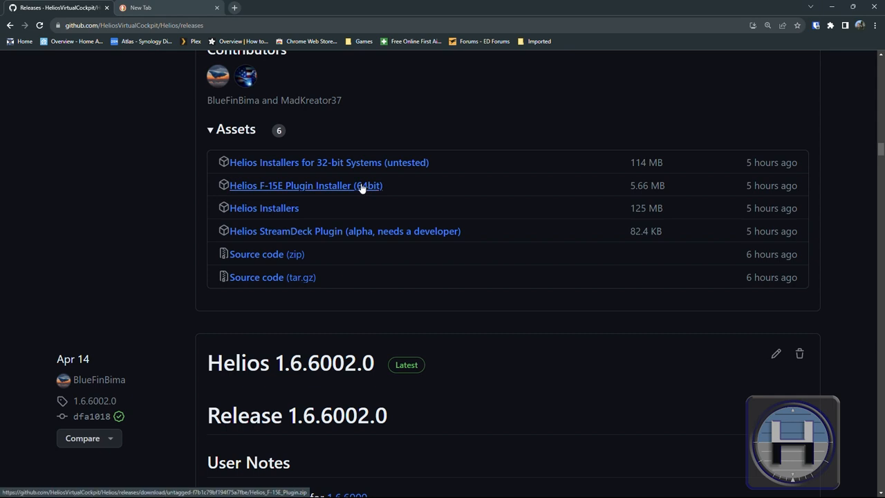
mouse_move(328, 162)
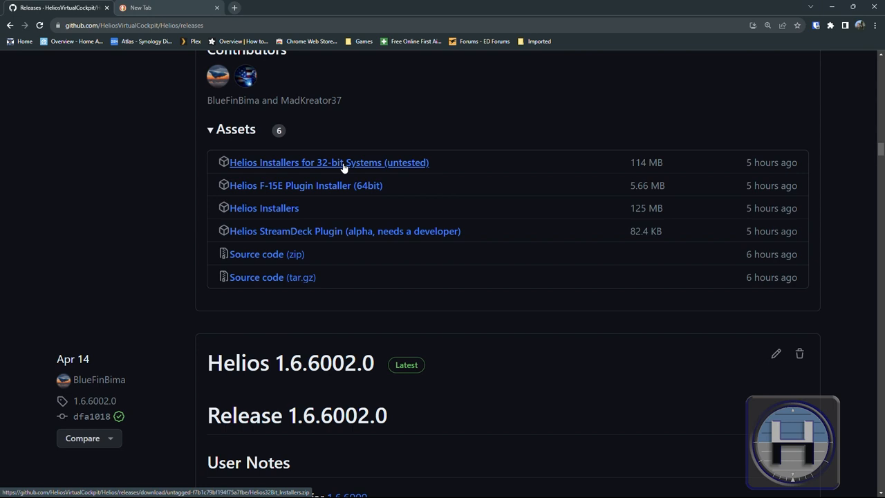
mouse_move(453, 197)
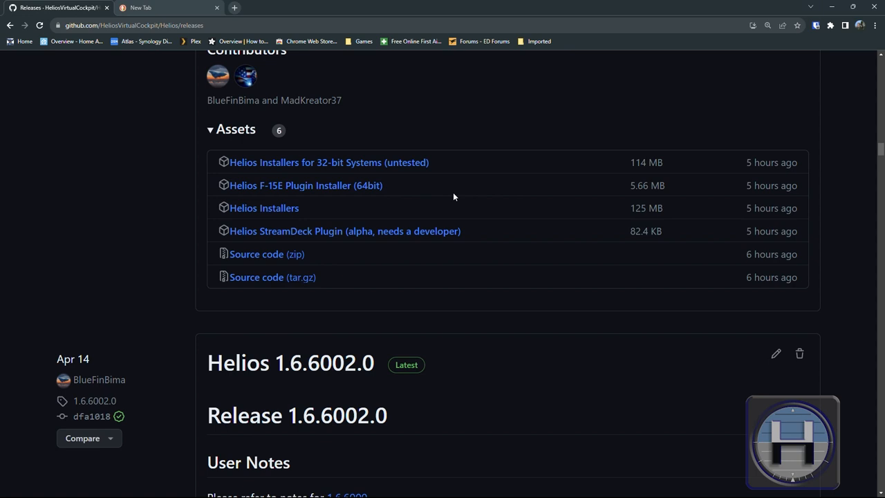
mouse_move(346, 207)
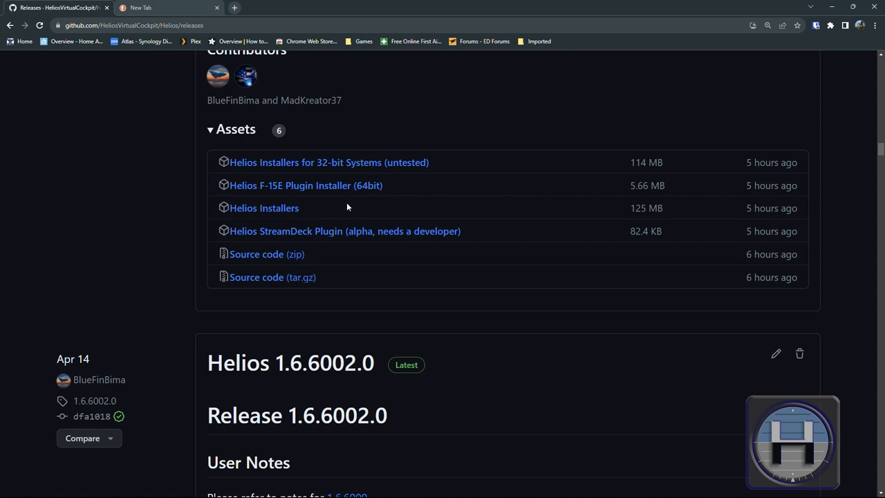
mouse_move(263, 208)
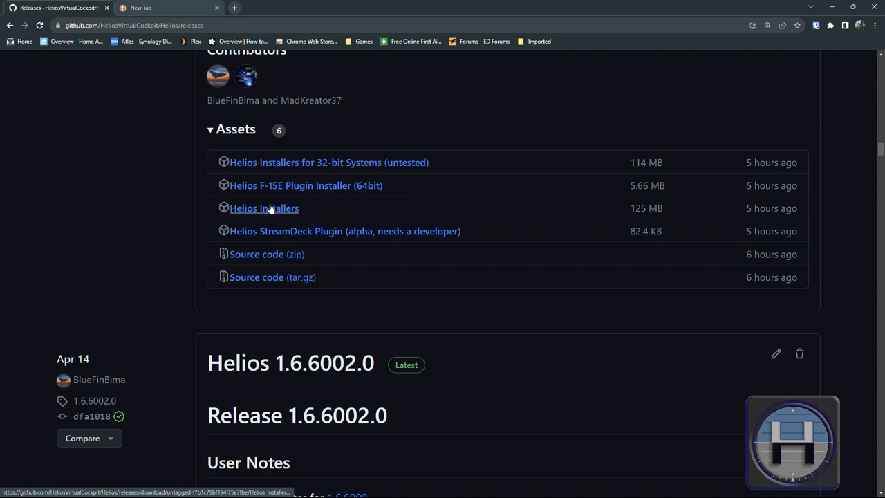
mouse_move(453, 88)
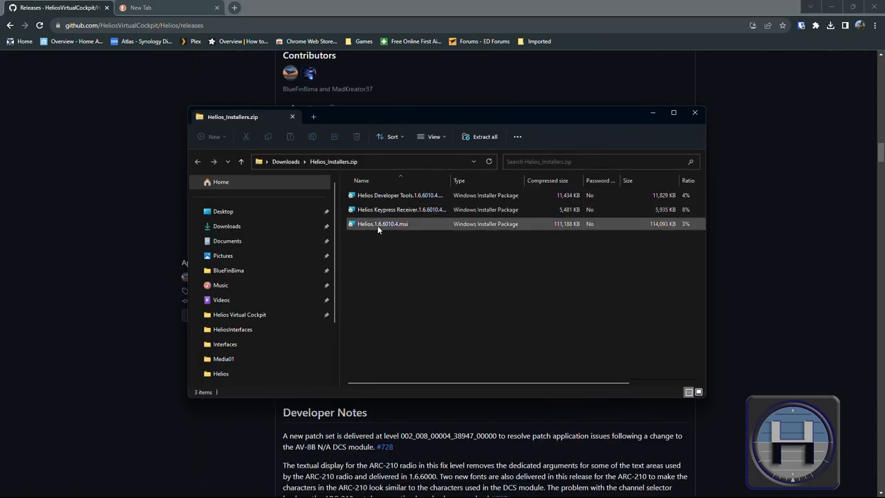
Launch Helios.1.6.6010.4.msi from Helios_Installers.zip and choose More info, then Run anyway
click(382, 223)
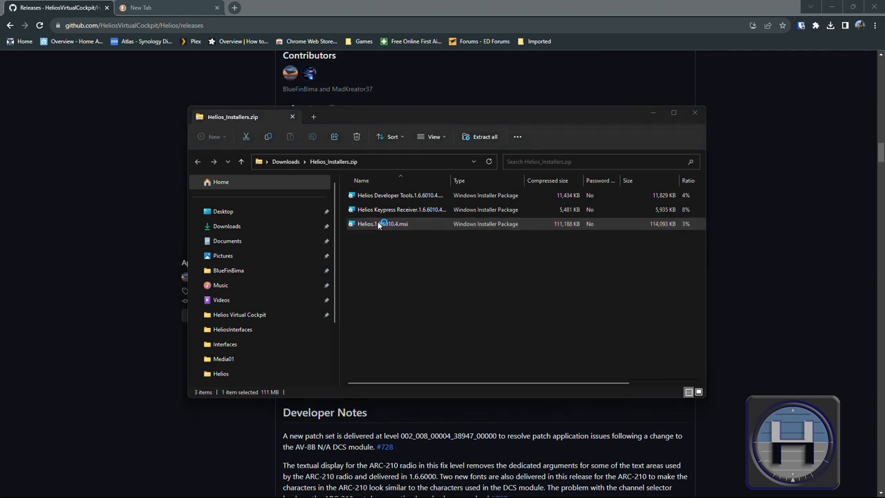
double_click(383, 223)
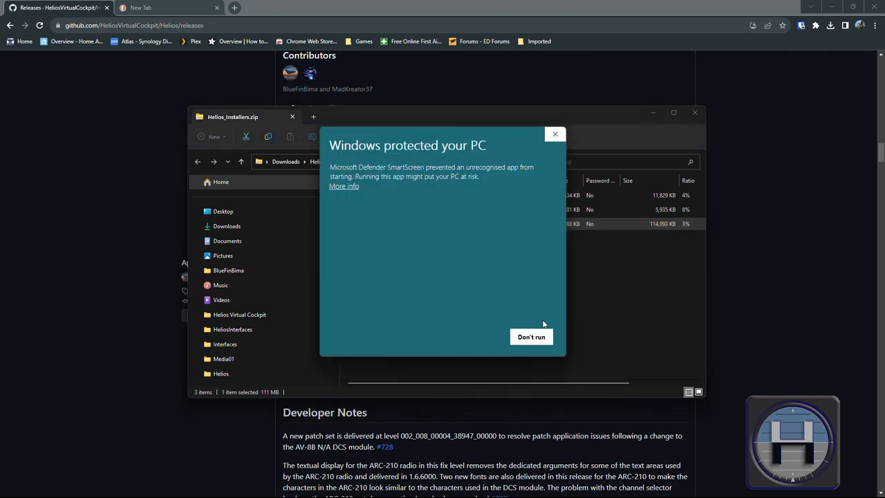
mouse_move(531, 337)
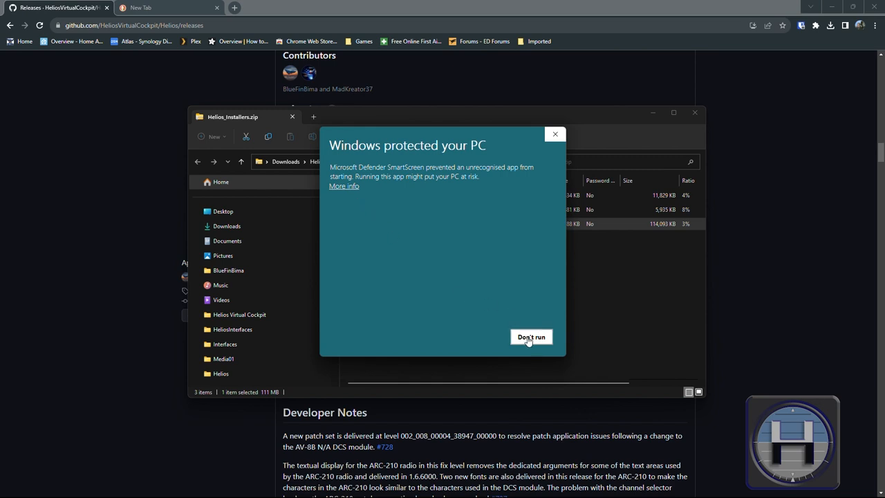
click(344, 186)
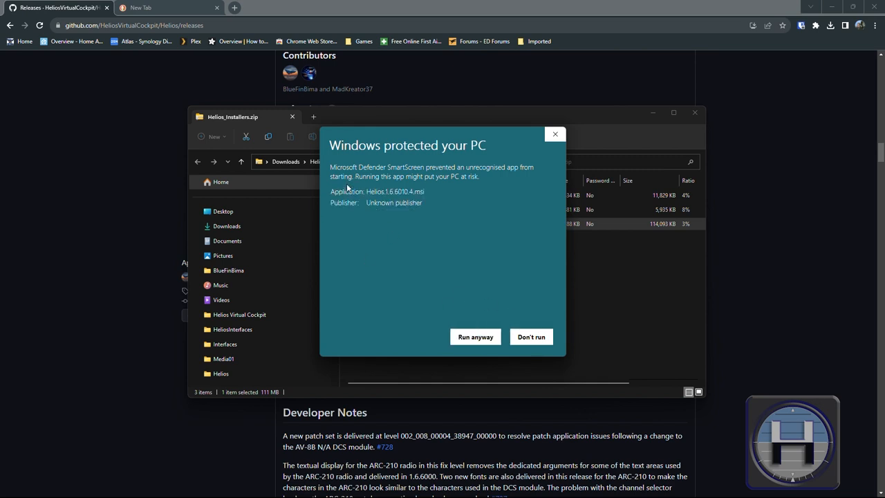
click(475, 336)
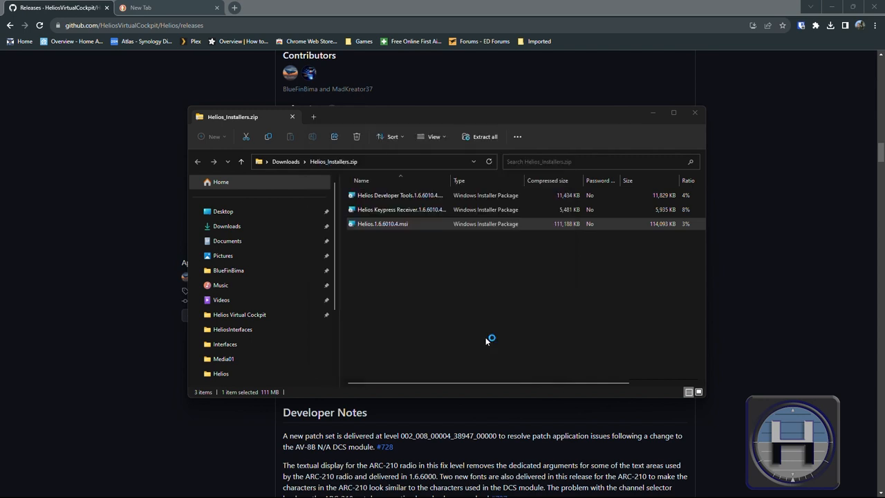
Advance the Helios wizard with the default folder for Everyone and confirm the installation
double_click(382, 223)
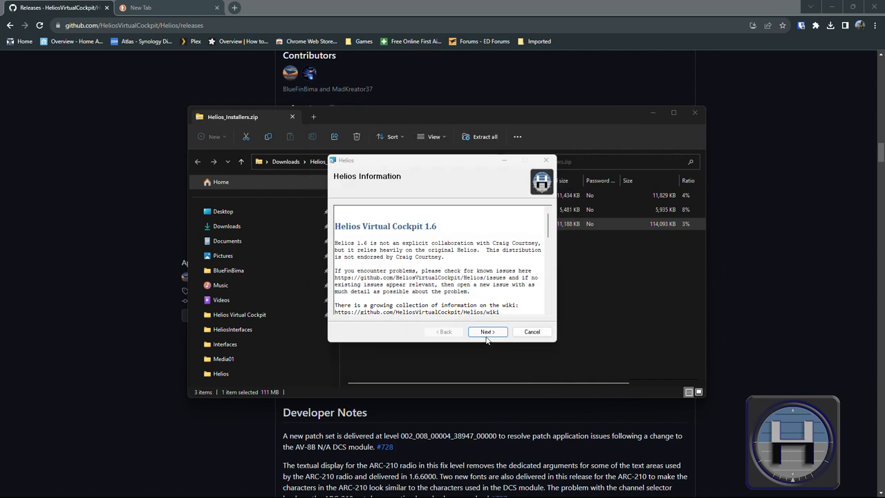
click(487, 331)
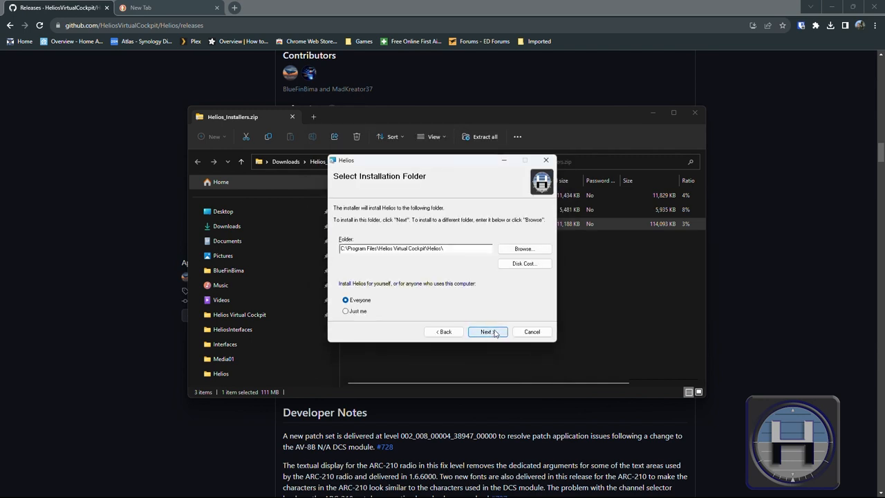
click(487, 332)
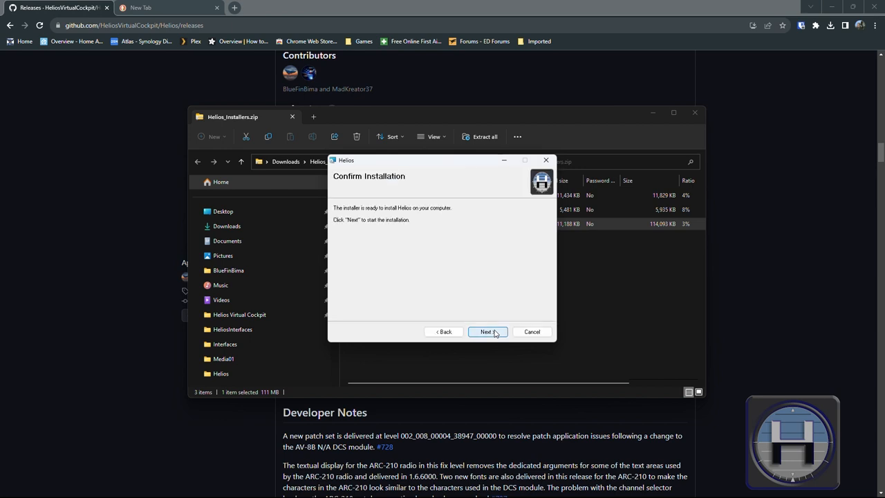
click(487, 332)
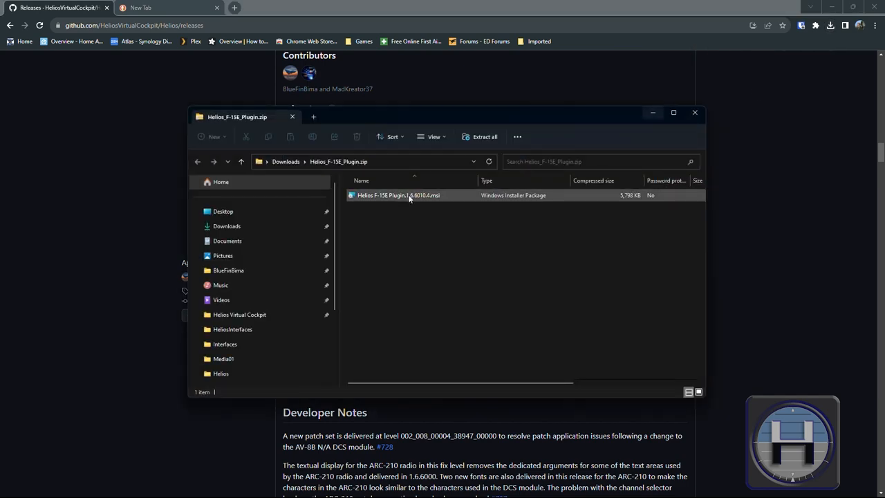
Launch the Helios F-15E Plugin 1.6.6010.4 installer past the SmartScreen warning
click(398, 195)
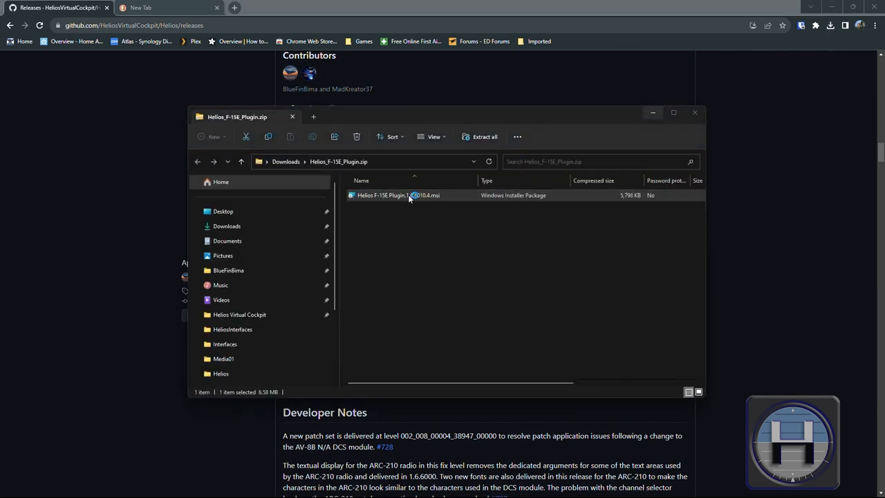
double_click(398, 195)
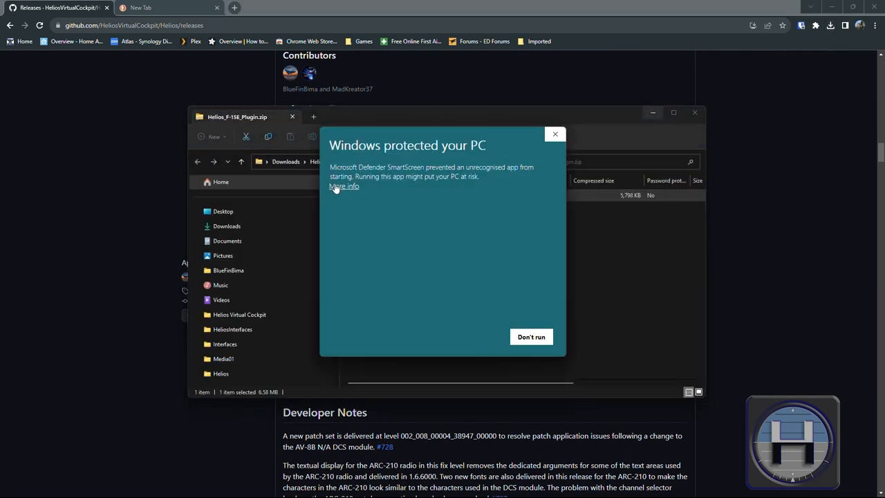
click(344, 186)
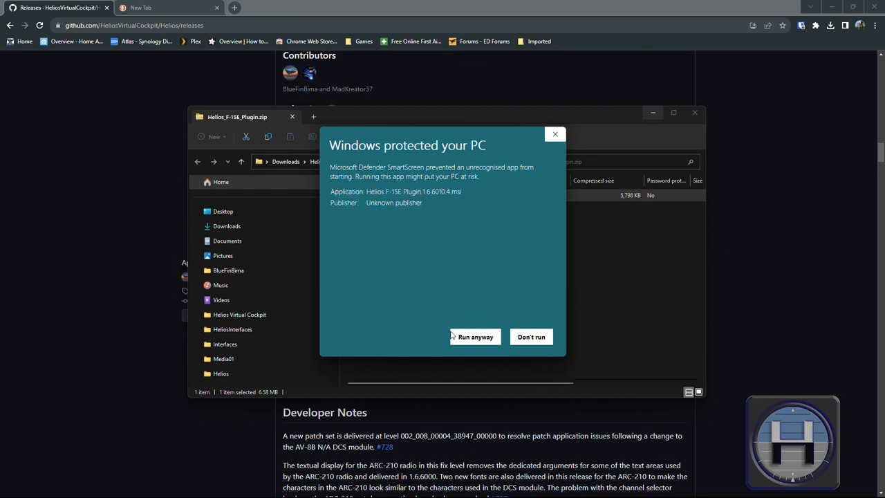
click(475, 337)
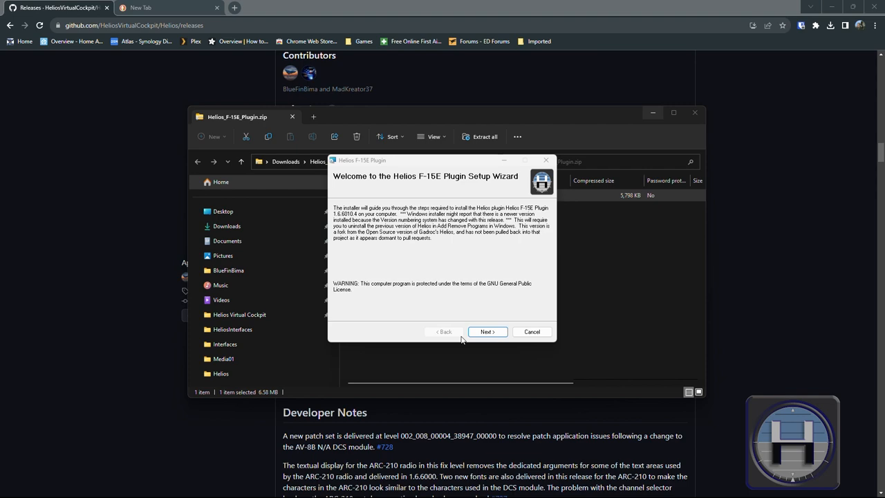
Install the F-15E plugin into the default Helios folder and close the setup
click(487, 331)
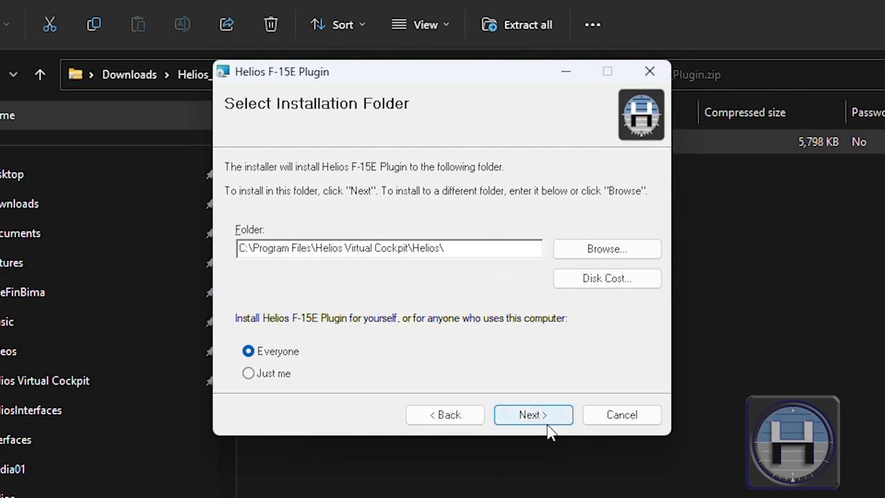
click(533, 414)
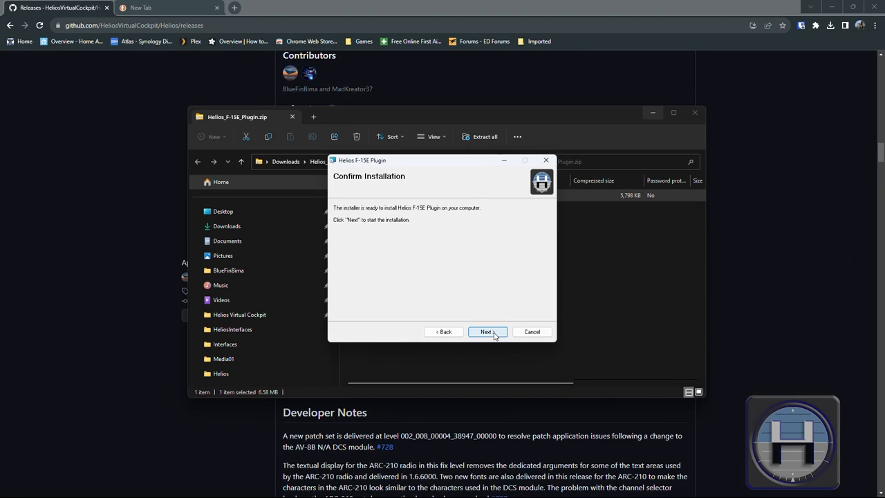
click(486, 331)
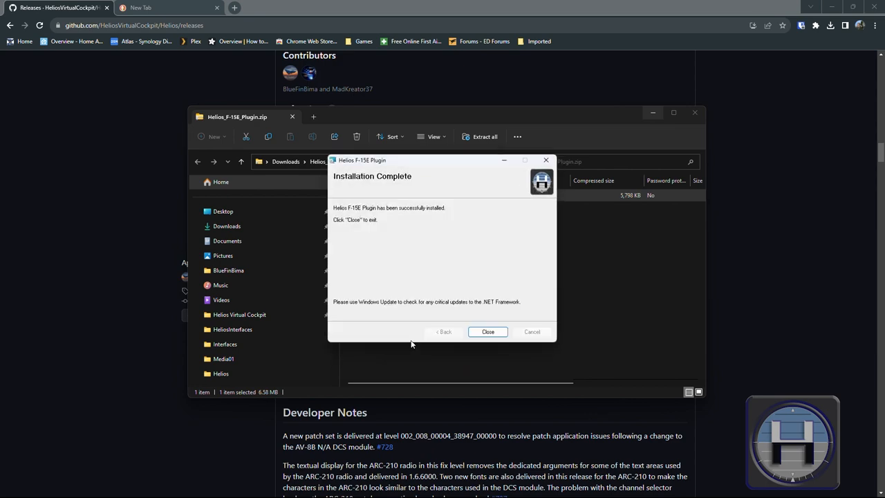
click(487, 332)
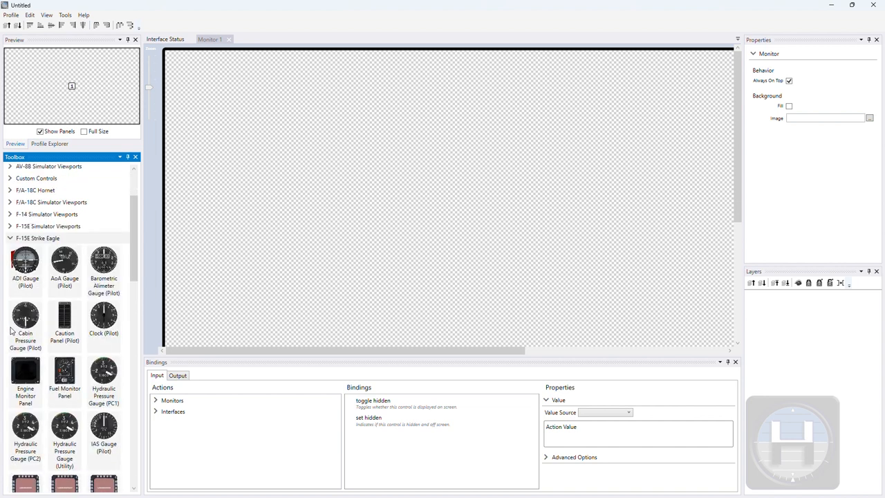
Scroll the F-15E Strike Eagle toolbox through pilot and WSO gauges, MPDs and UFC panel
scroll(down, 3)
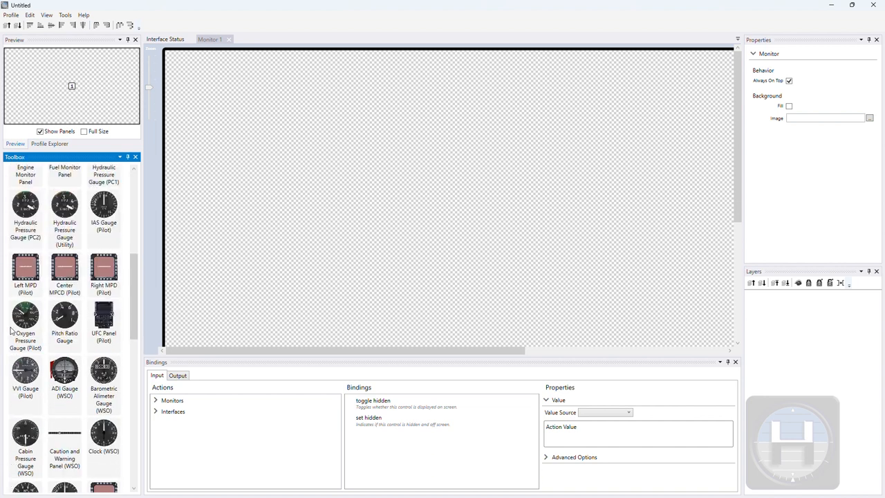
scroll(down, 3)
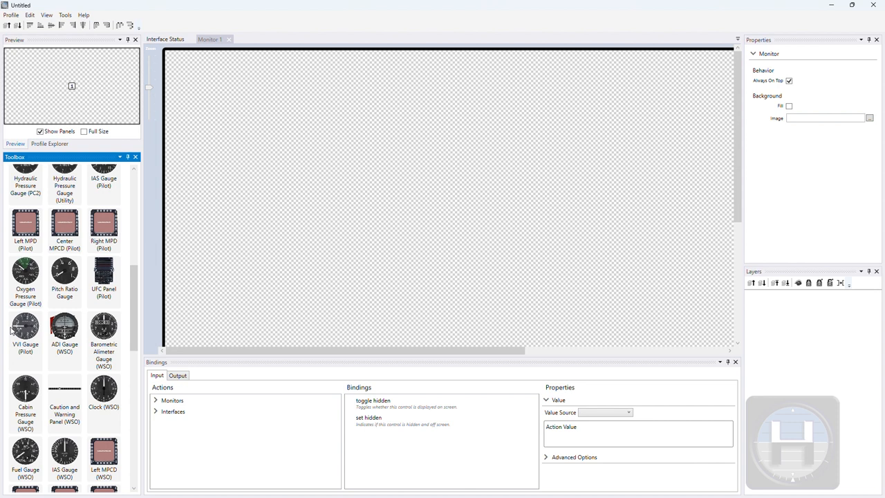
scroll(down, 3)
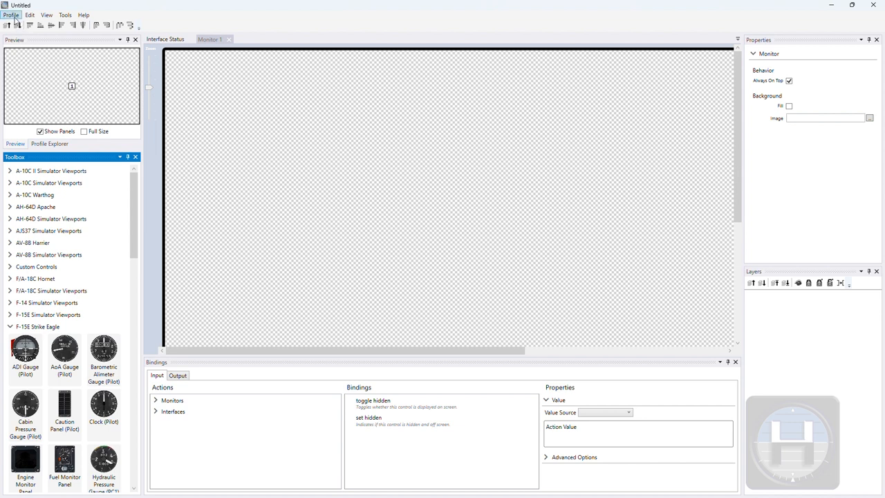
Add the DCS F-15E Strike Eagle, Additional Viewports and Monitor Setup interfaces
click(11, 15)
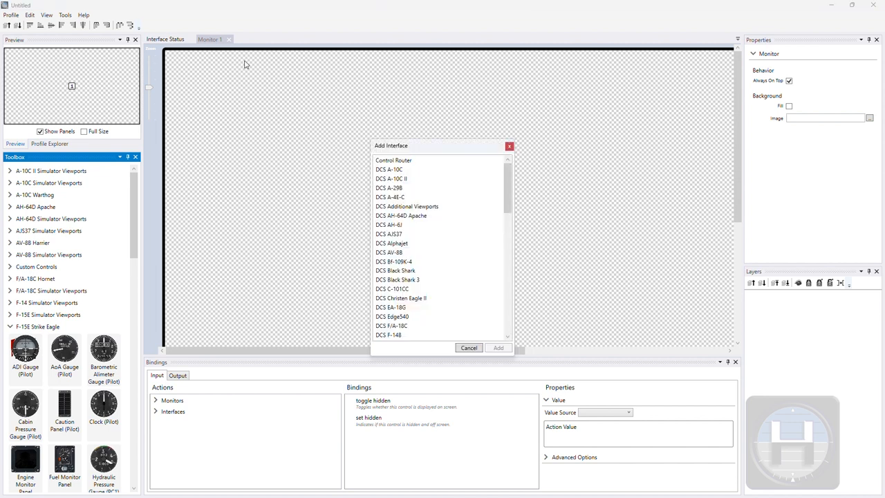
scroll(down, 3)
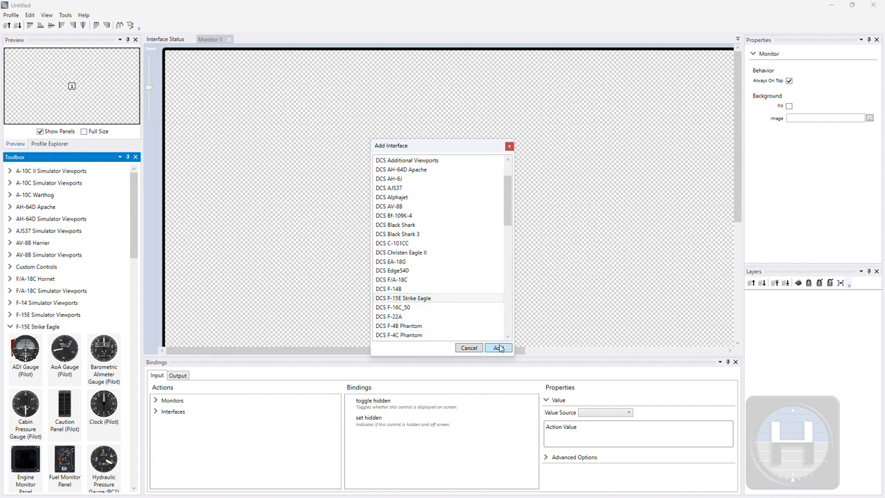
click(498, 347)
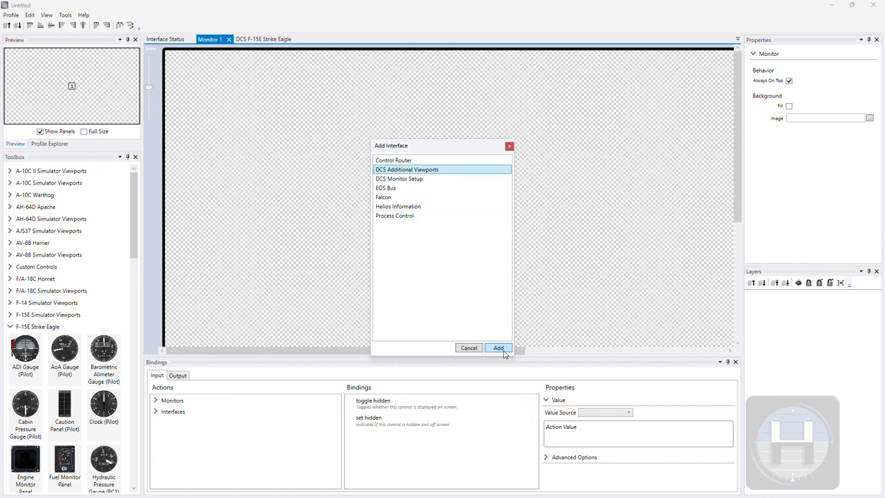
click(498, 348)
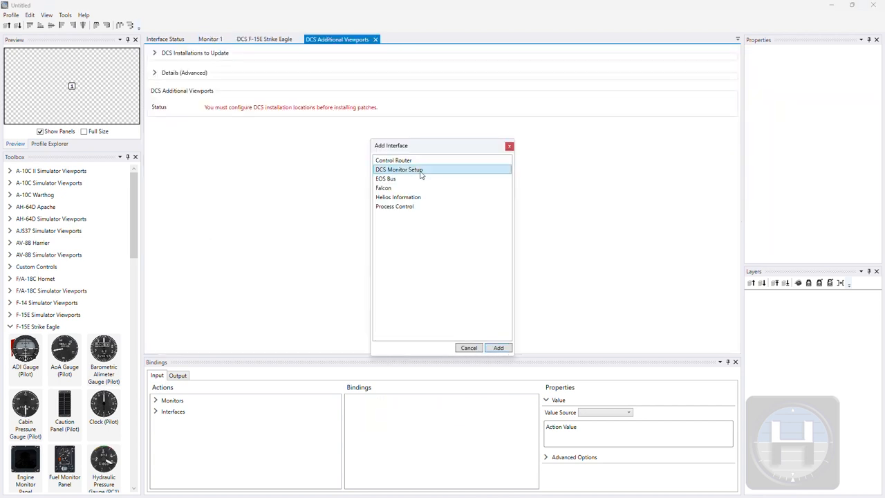
click(499, 348)
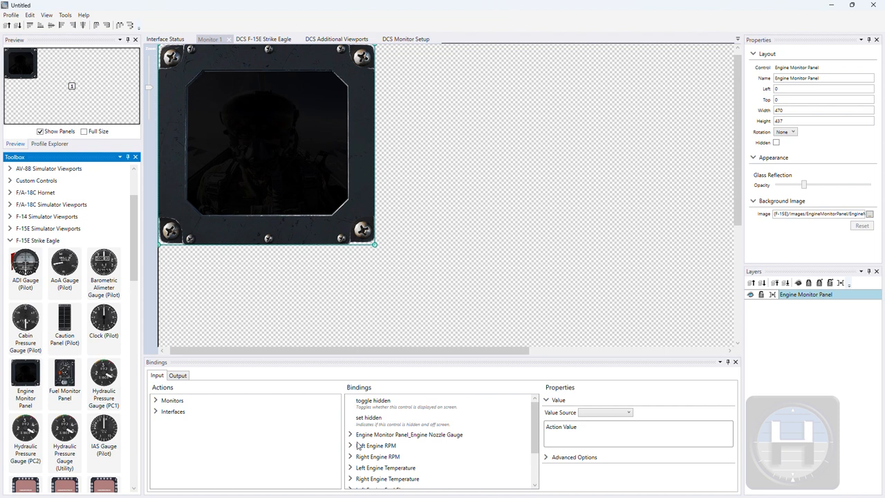
Expand the Left Engine RPM and Temperature bindings, then add the UFC panel to the monitor
click(351, 446)
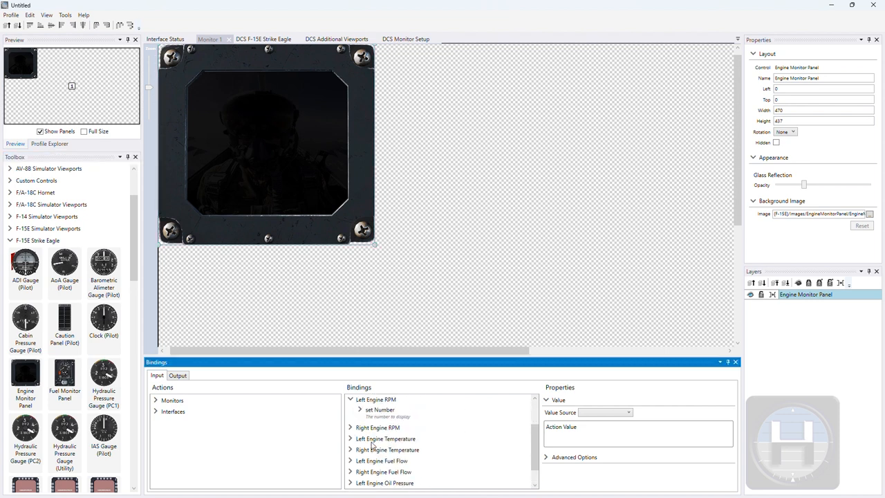
click(350, 438)
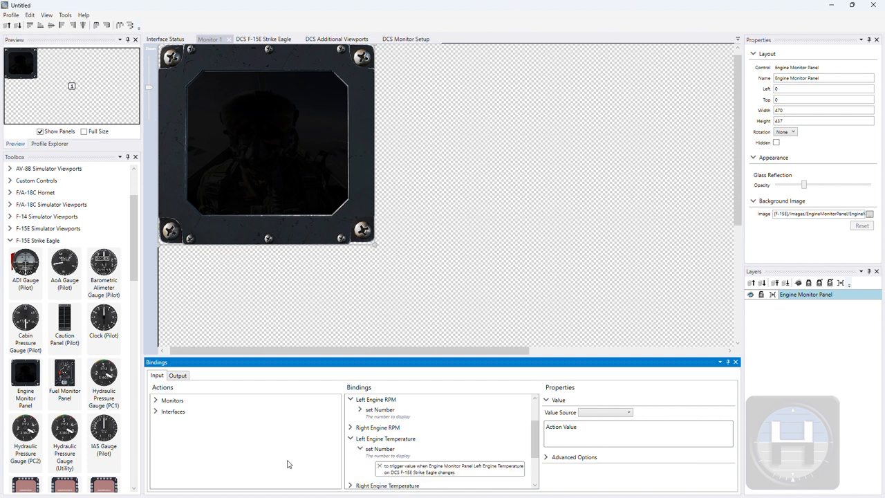
mouse_move(70, 384)
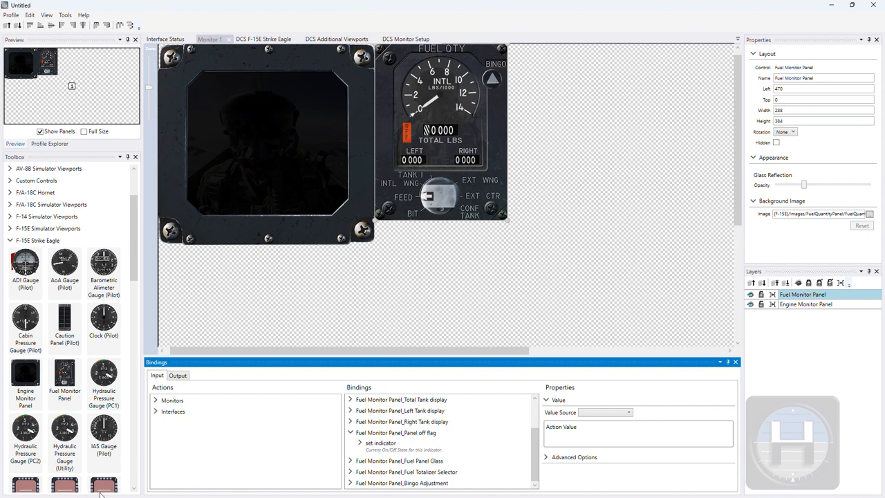
scroll(down, 3)
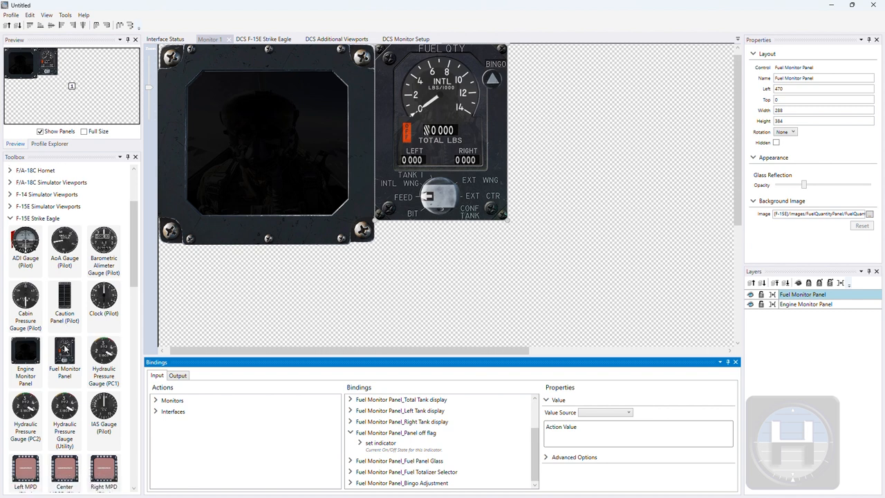
scroll(down, 3)
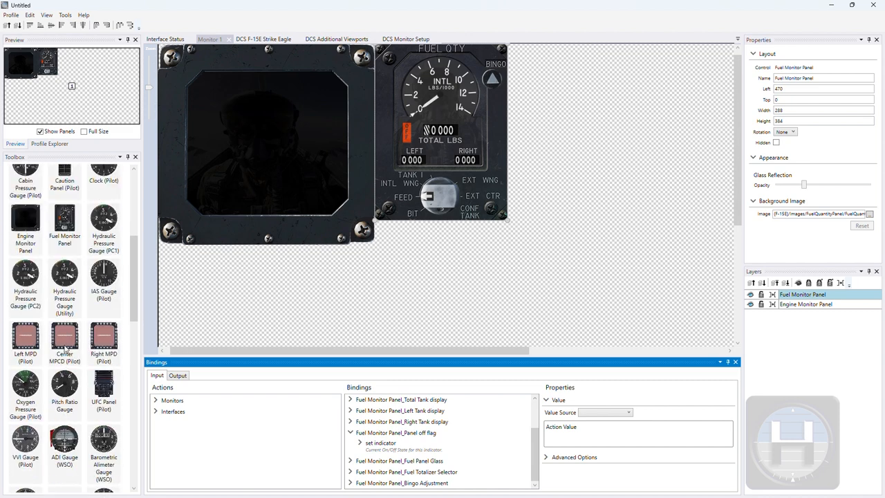
scroll(up, 3)
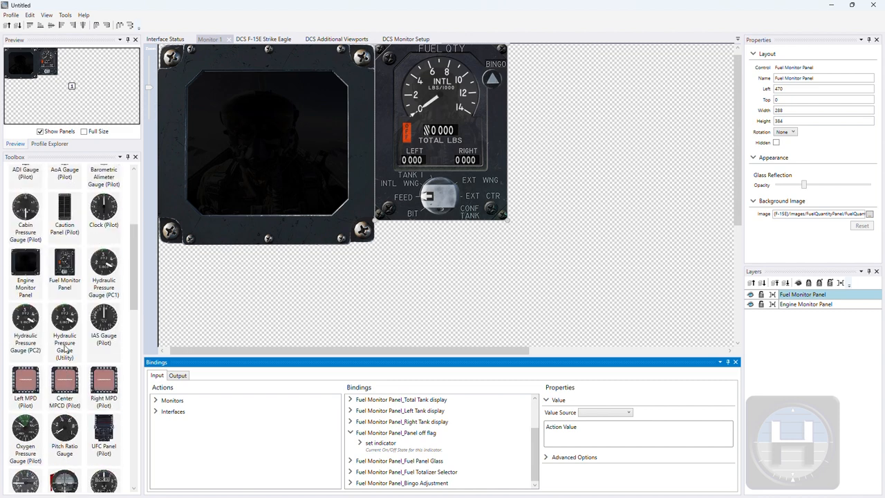
scroll(down, 3)
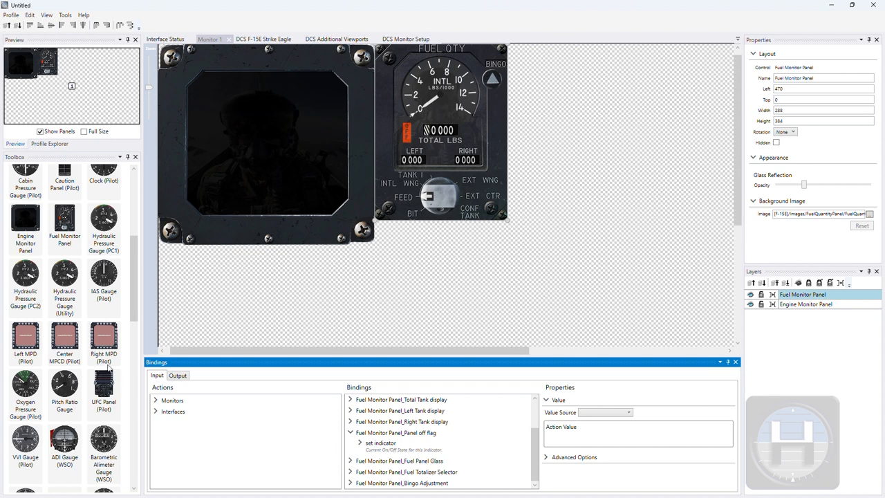
click(103, 387)
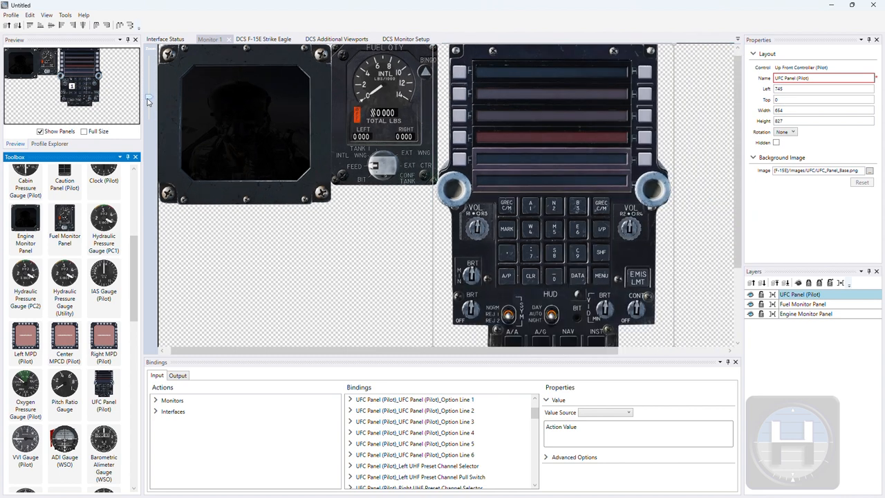
Zoom out, drop a Left MPD onto the monitor and position it under the engine panel
click(209, 38)
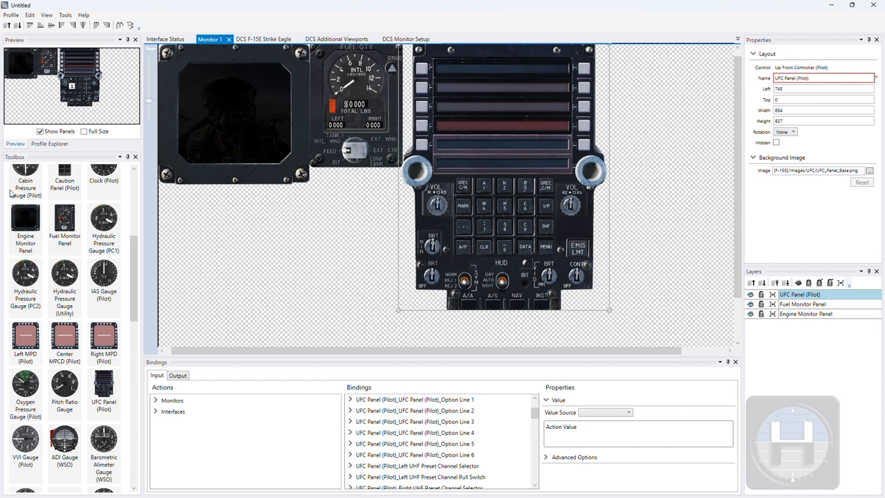
mouse_move(109, 338)
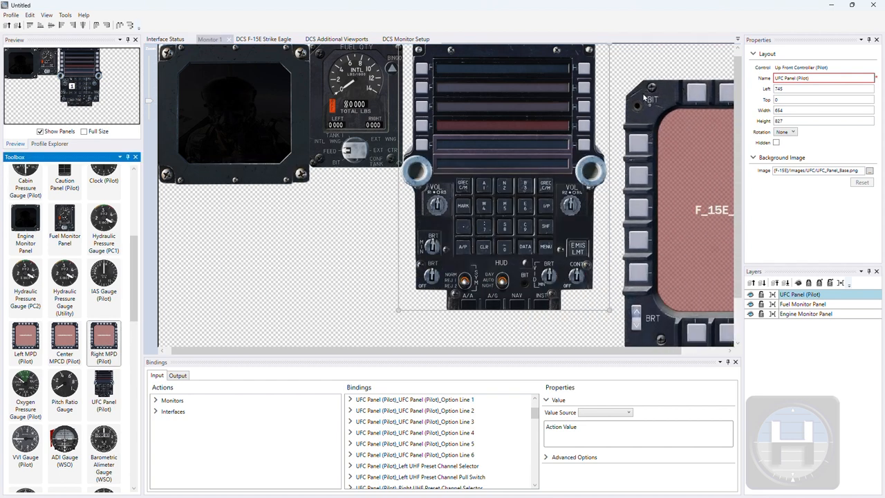
click(800, 294)
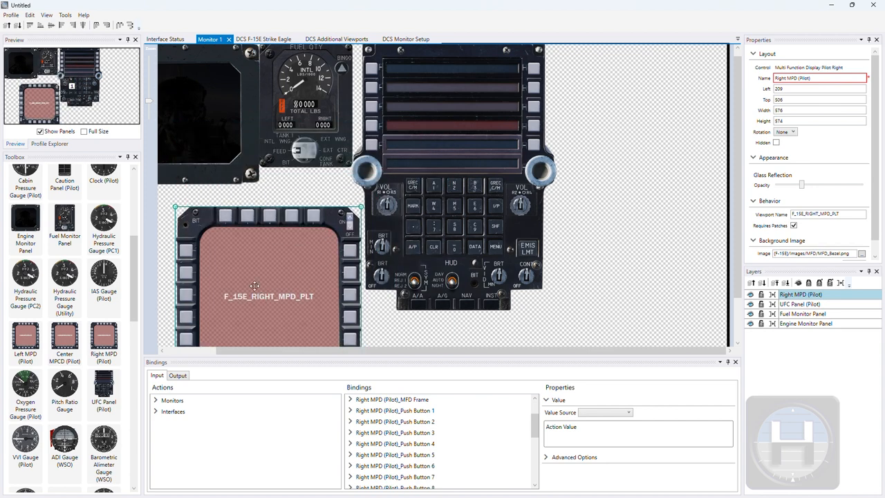
drag(254, 286, 208, 268)
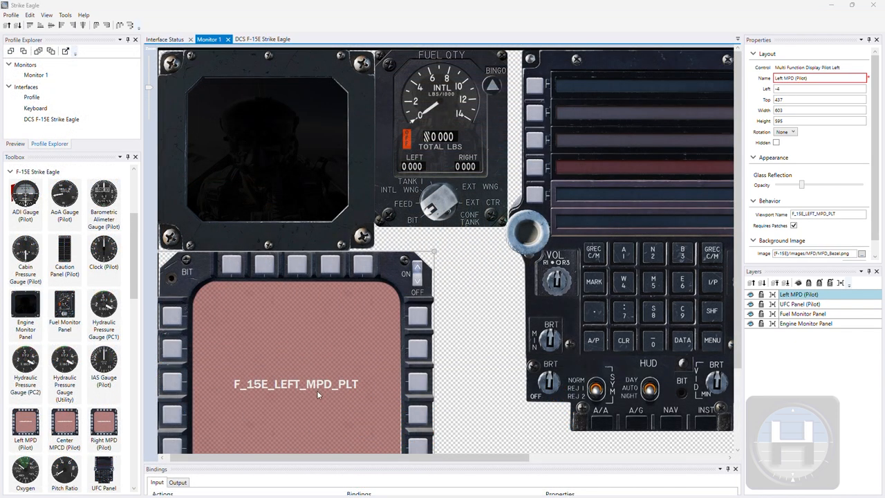
mouse_move(489, 303)
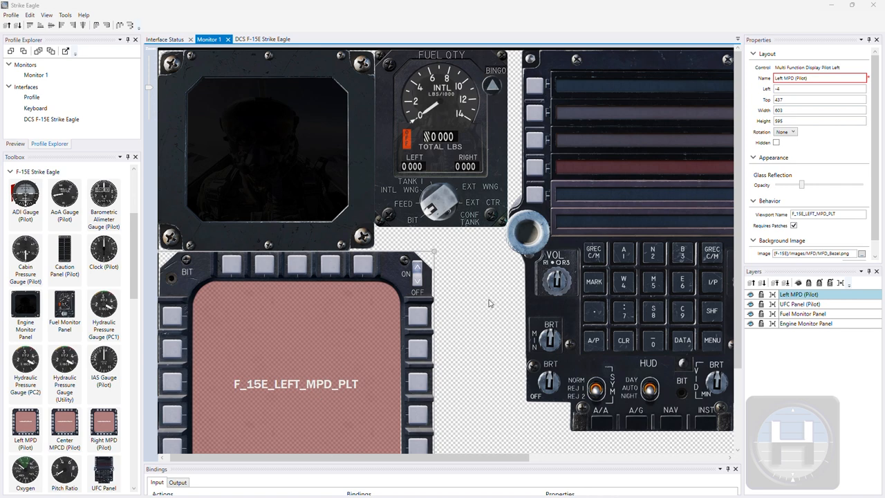
Clear the Left MPD's viewport name and drag its Glass Reflection Opacity to zero
click(827, 214)
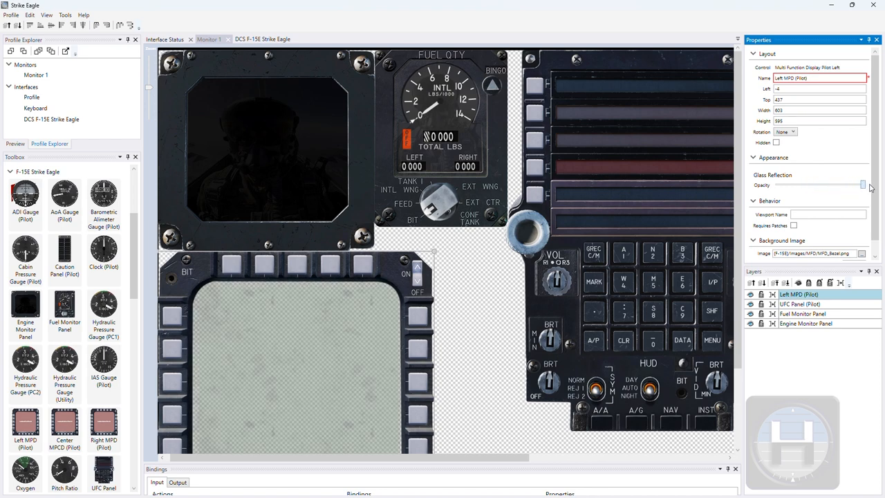
drag(862, 184, 810, 185)
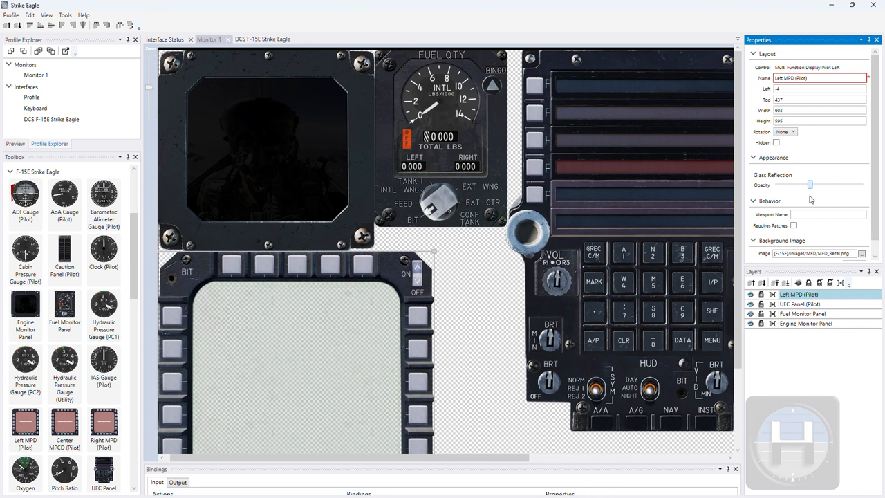
drag(809, 185, 774, 185)
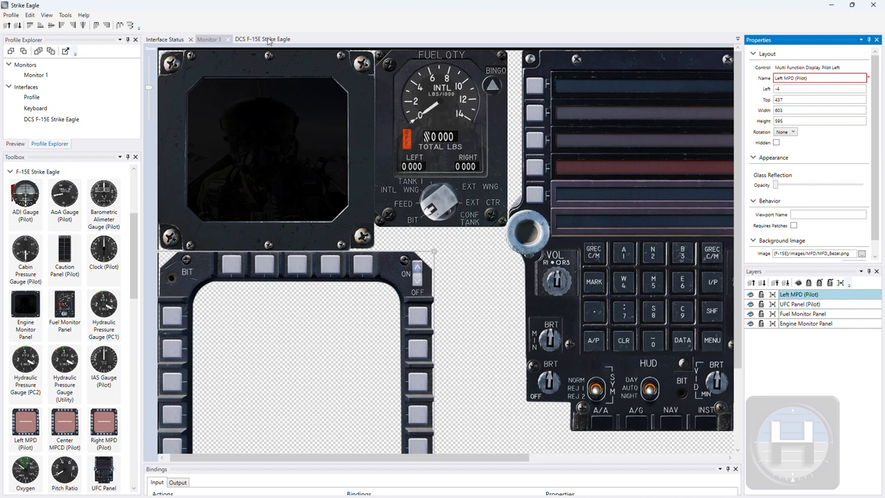
click(11, 15)
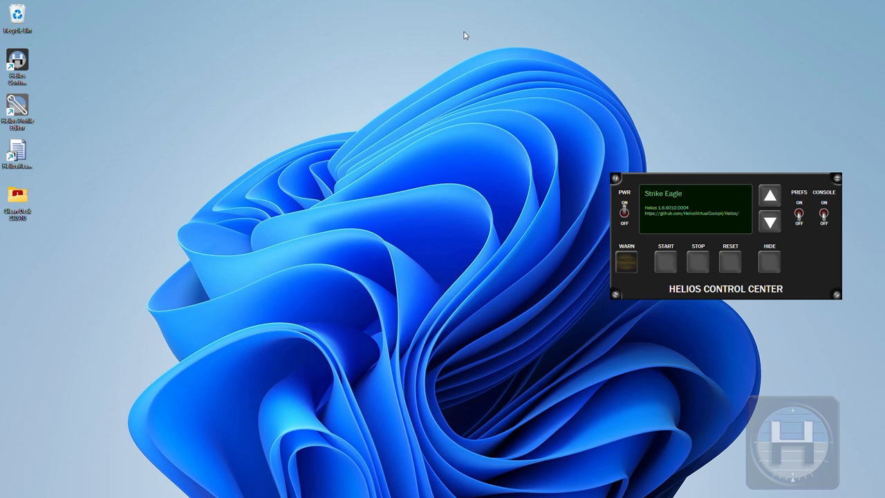
mouse_move(714, 279)
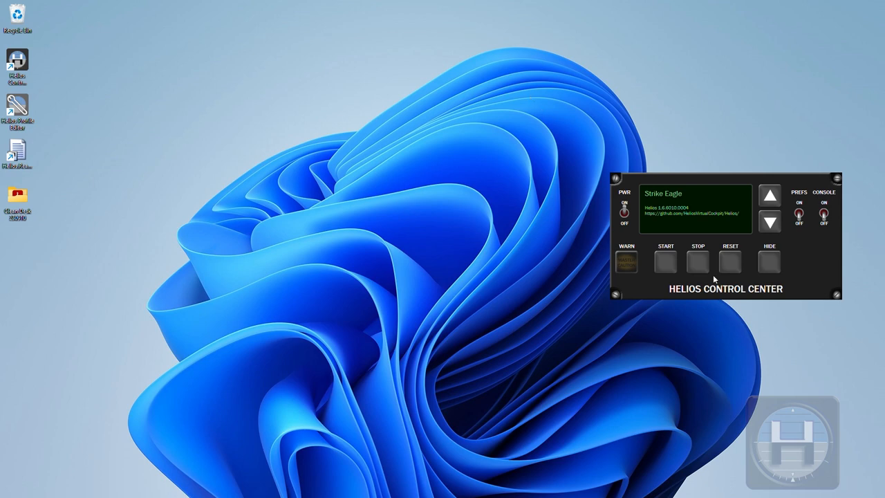
Start the loaded Strike Eagle profile in Helios Control Center to display live F-15E panels
click(665, 261)
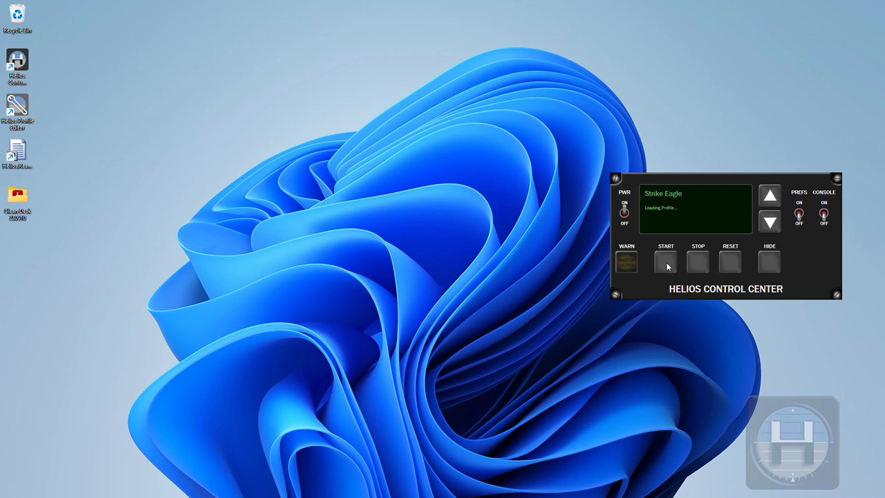
click(665, 261)
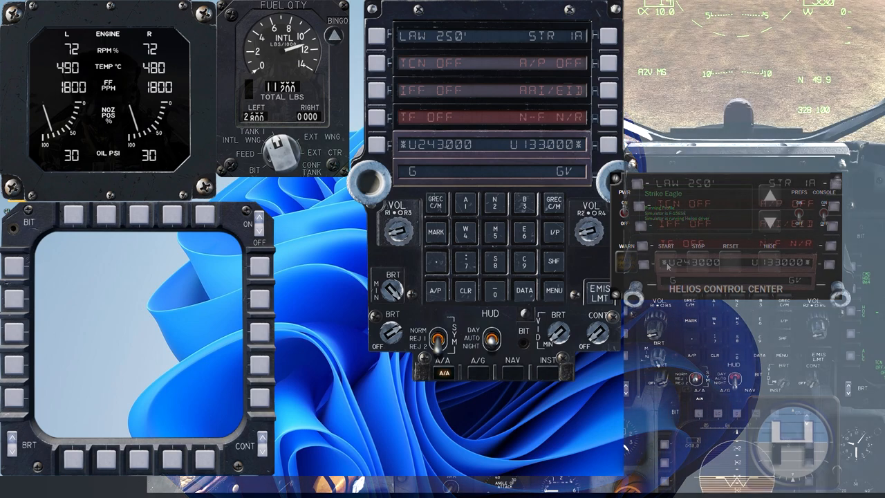